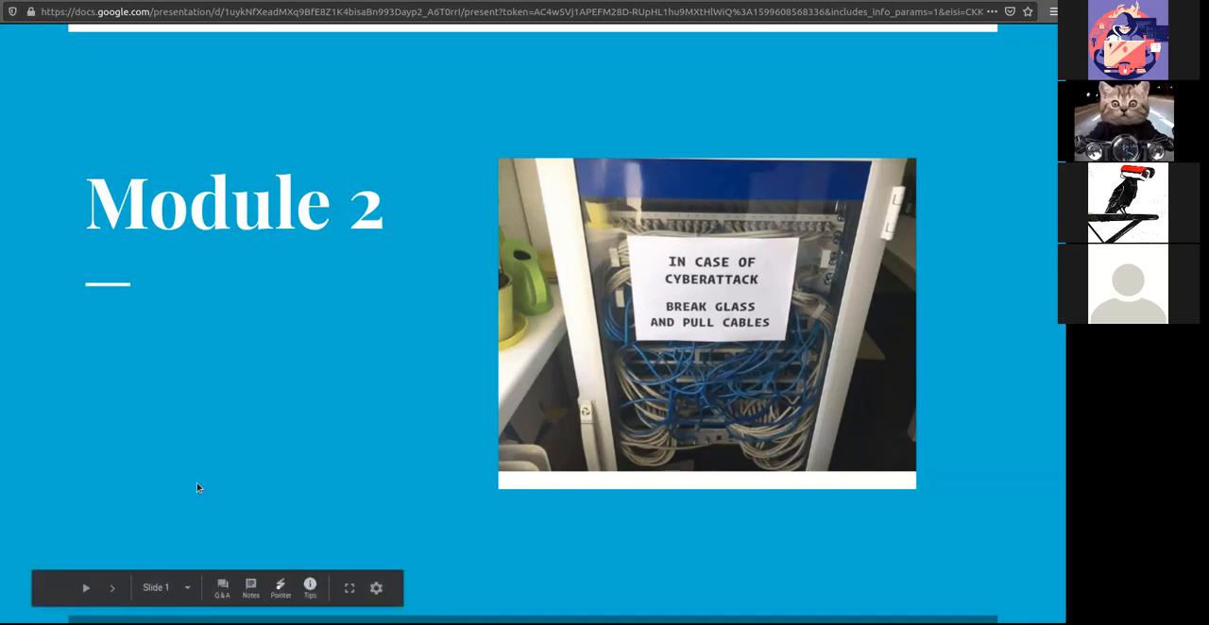
mouse_move(582, 423)
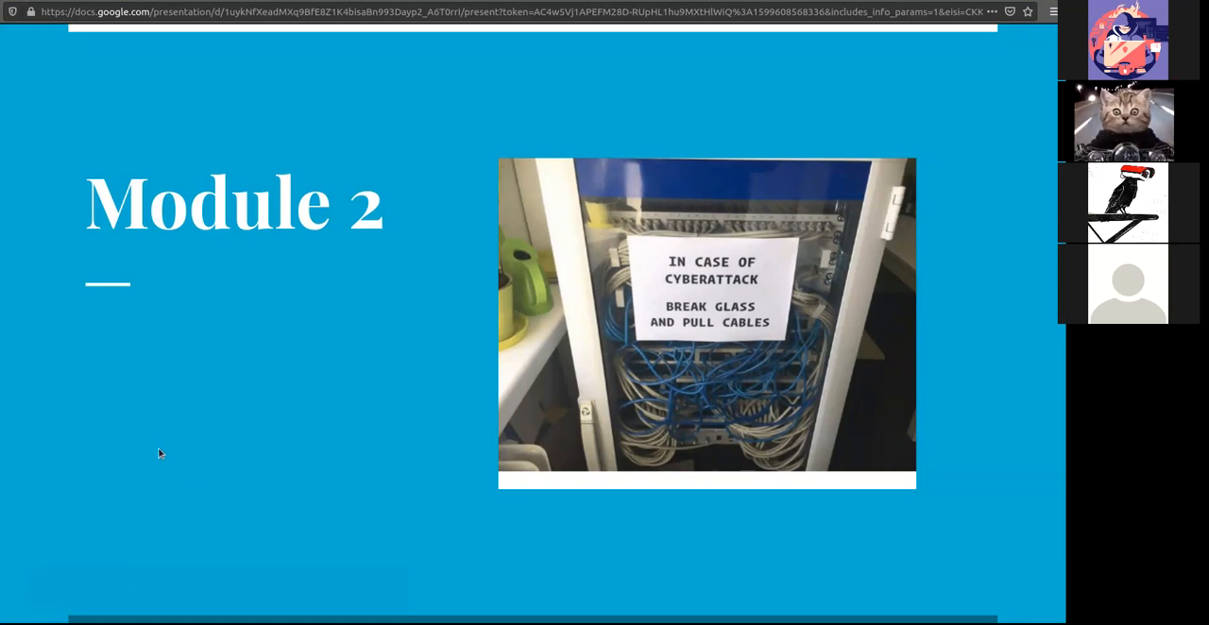
Step: Show the Circulation Malware: Worms slide and advance past it toward Trojan horses
key(Right)
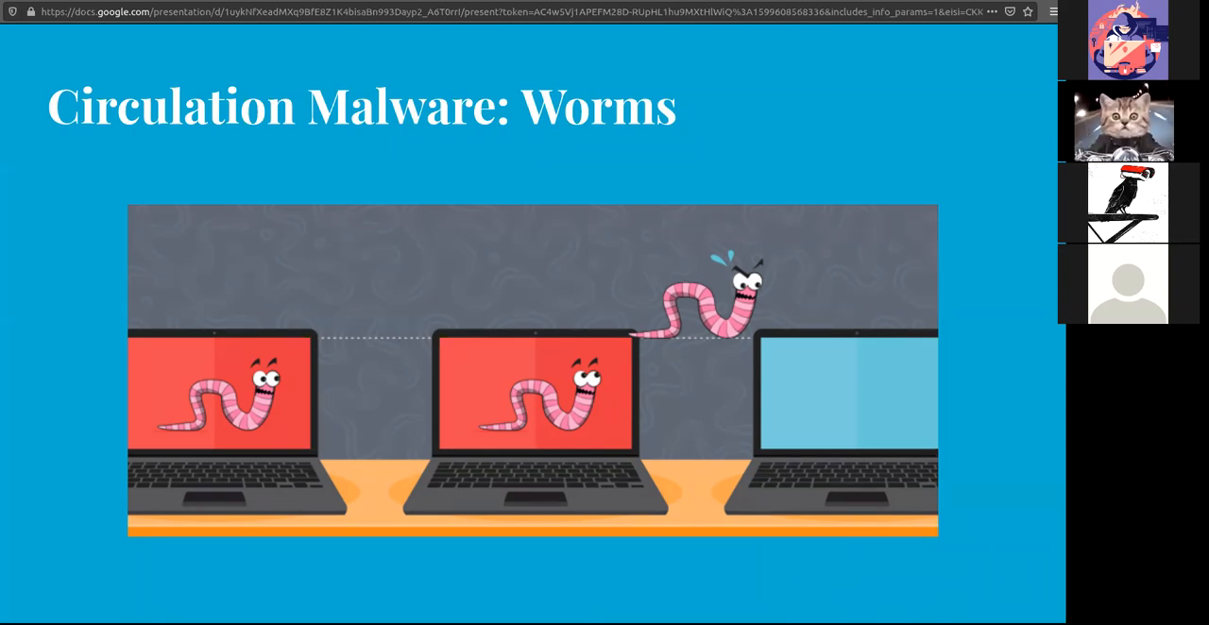
mouse_move(1044, 538)
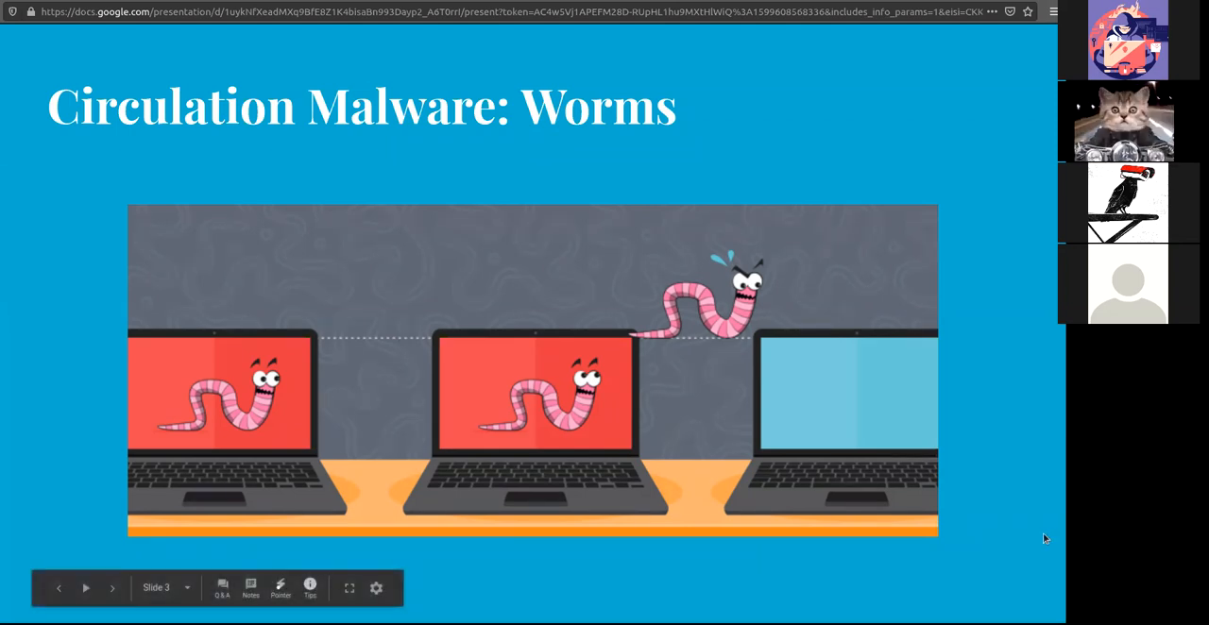
click(111, 587)
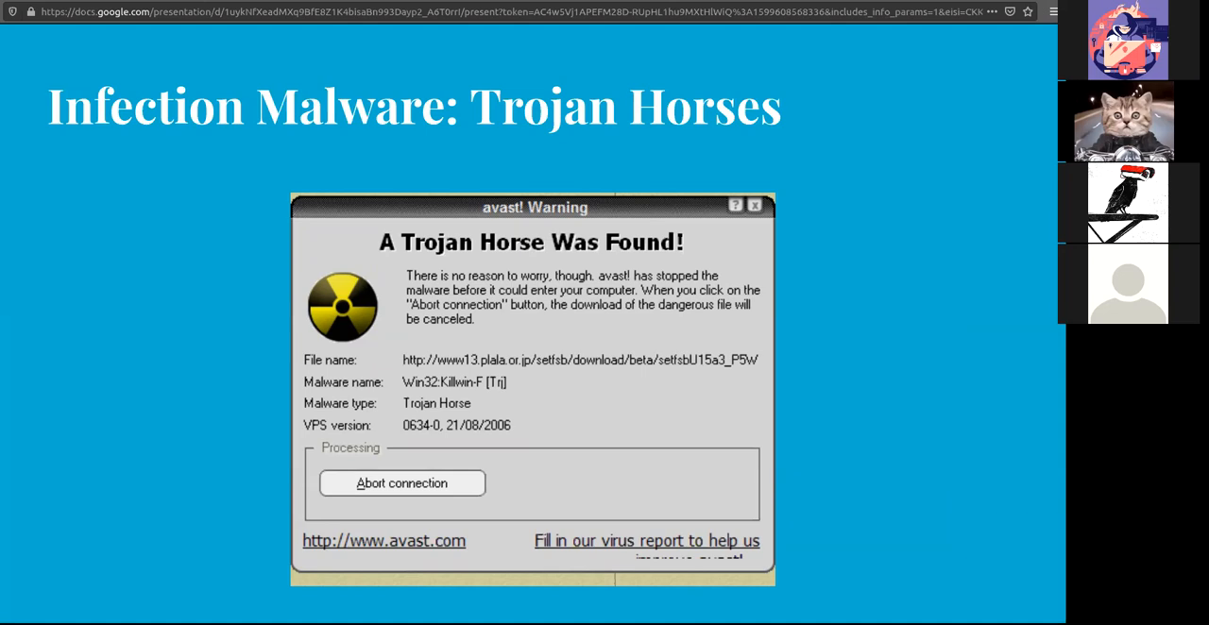
Step: Advance to slide 5, Infection Malware: Ransomware, with the locked-computer notice
key(Right)
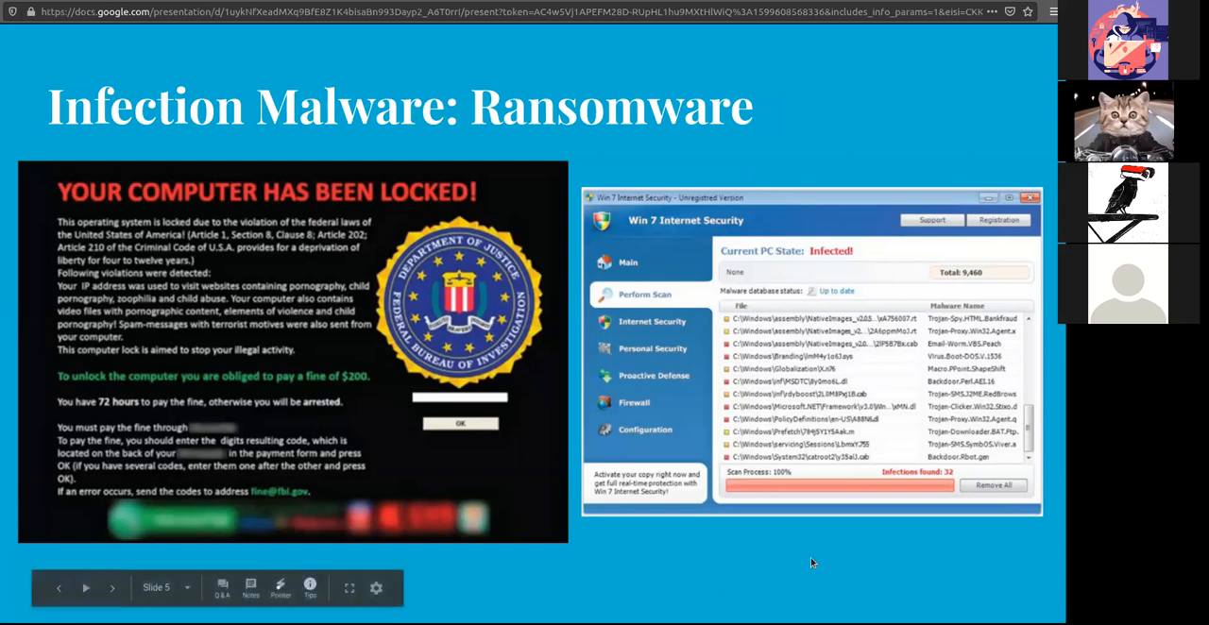
Step: Advance to the Concealment Malware: Rootkit slide comparing actual and visible files
click(111, 587)
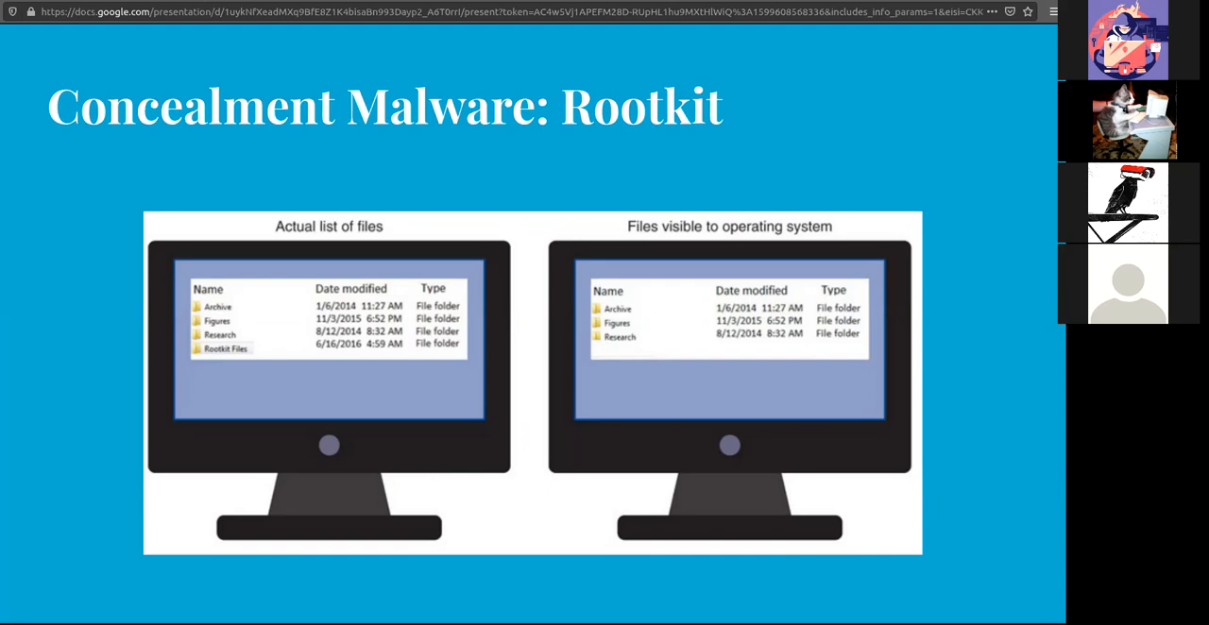
mouse_move(714, 501)
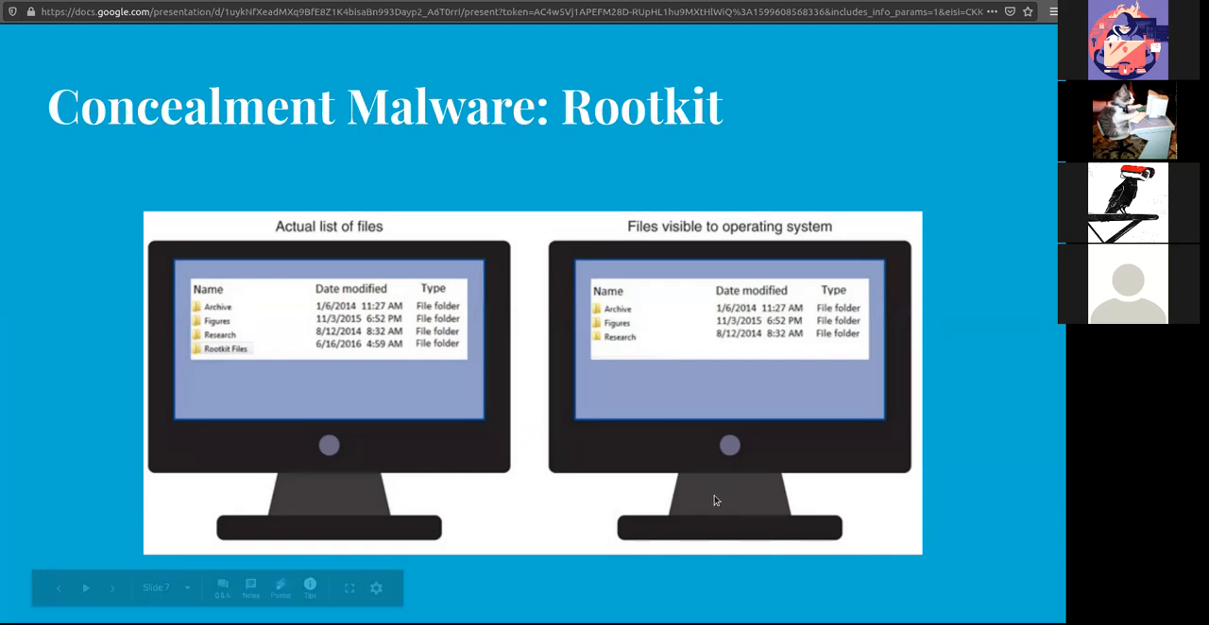
Step: Advance to slide 8, Malware Payload Capabilities, revealing its scam pop-up collage
click(112, 587)
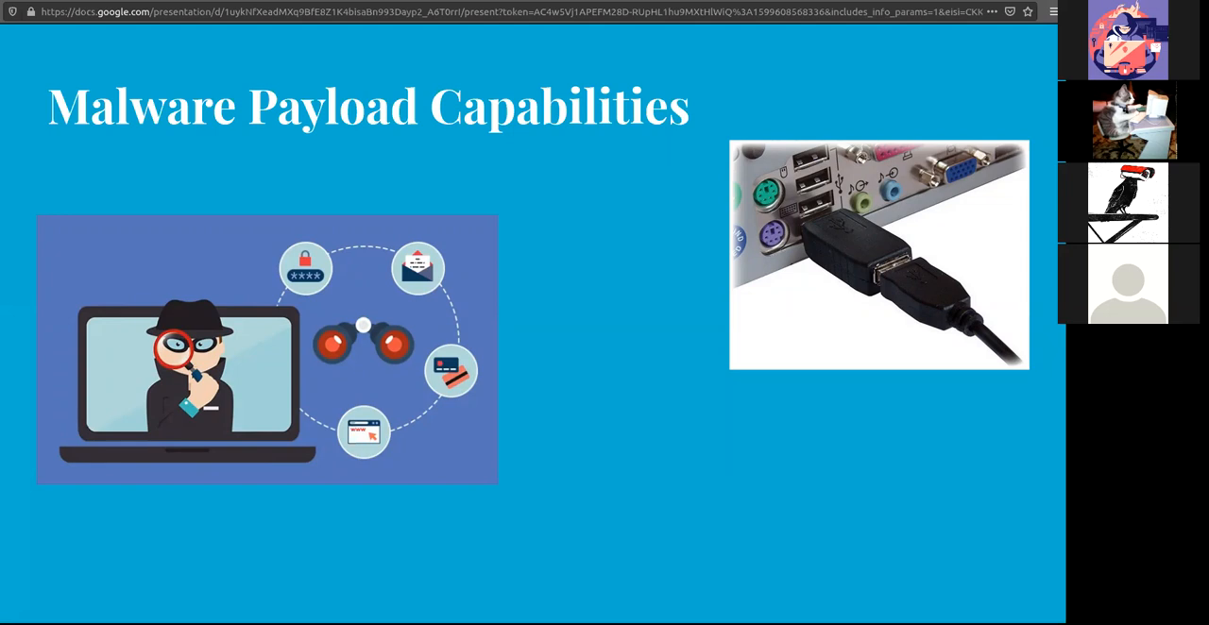
mouse_move(621, 593)
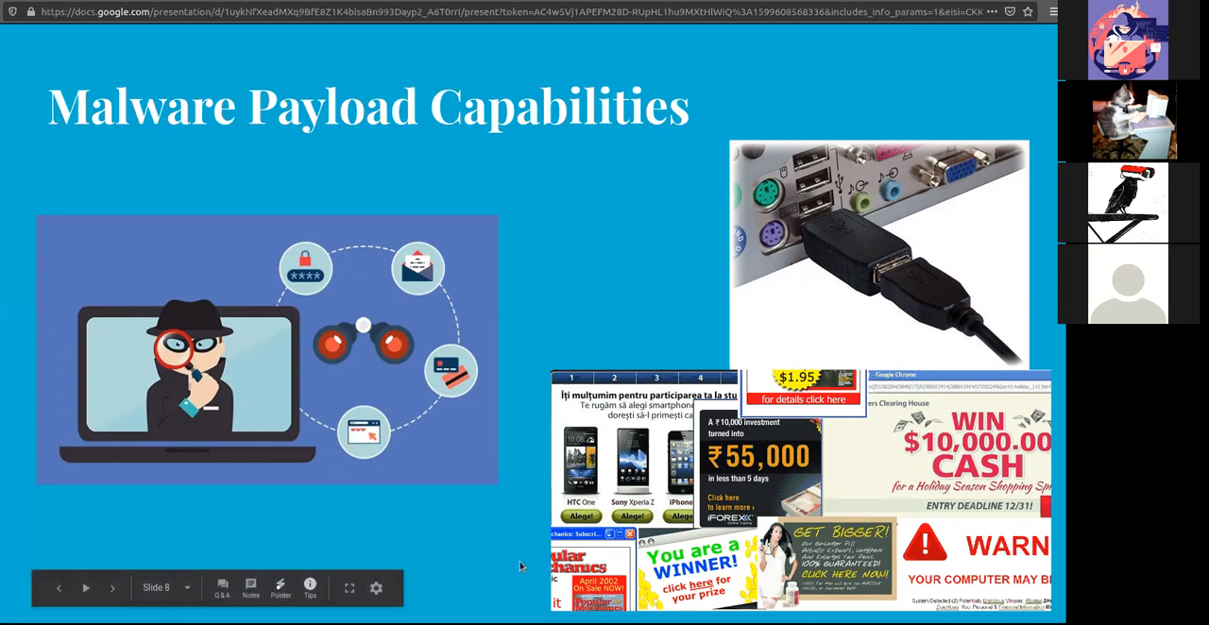
Step: Step through the payload slide's animation and land on slide 10, Social Engineering
click(112, 587)
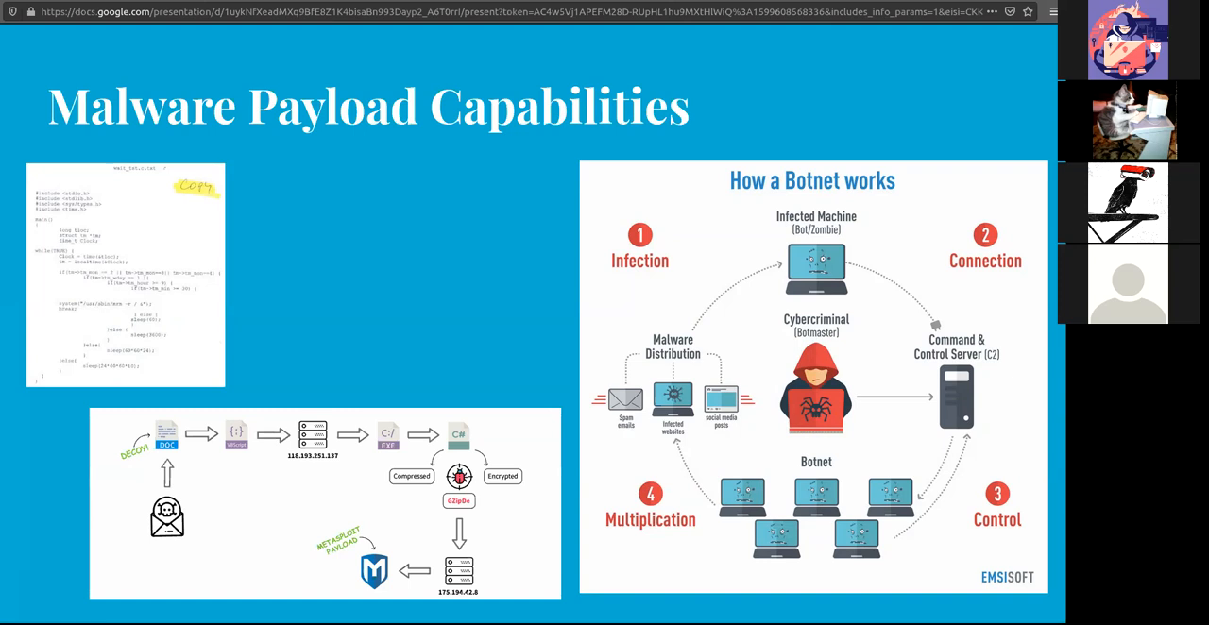
mouse_move(23, 414)
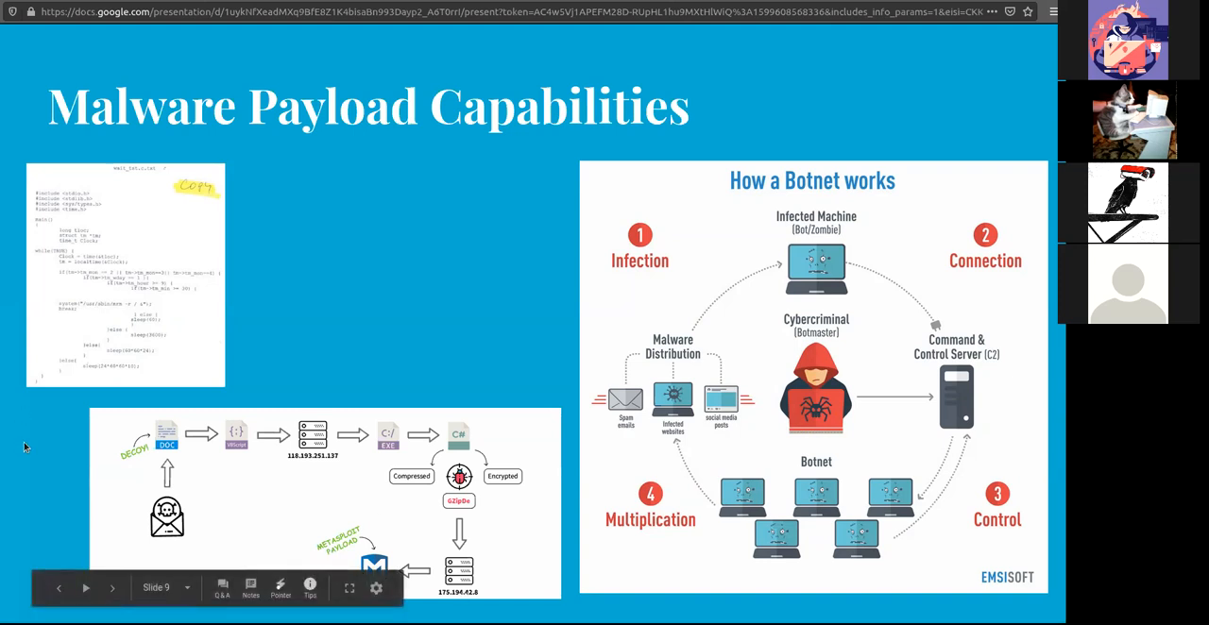
click(111, 587)
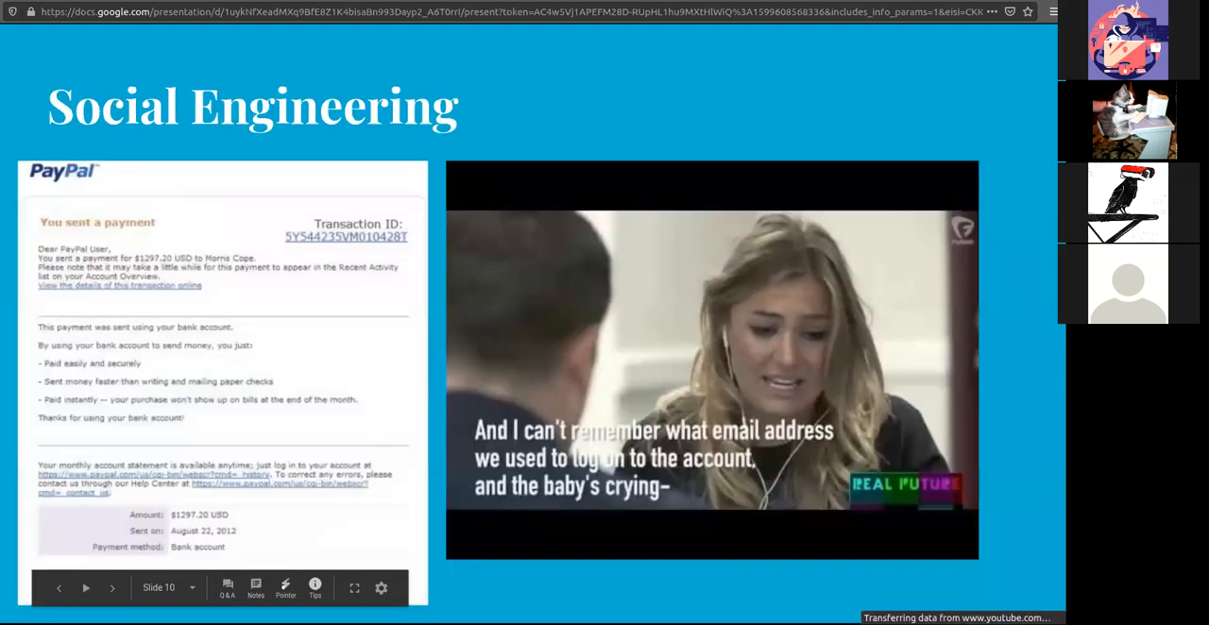
Step: Play the embedded social engineering video and leave it paused partway through
click(710, 359)
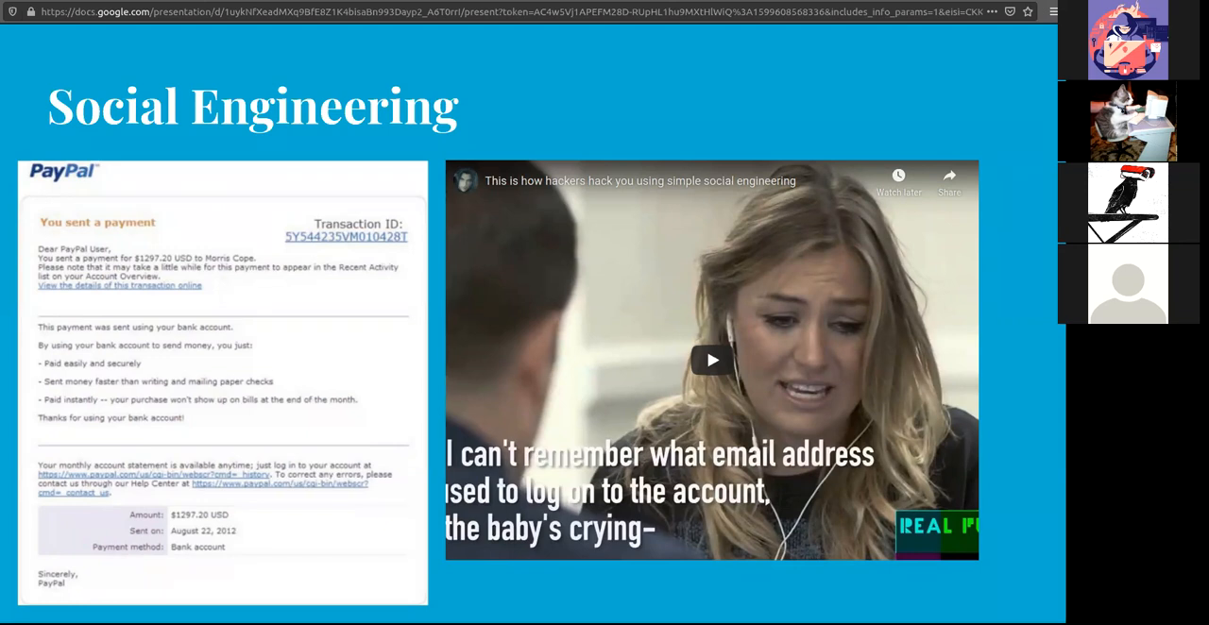
mouse_move(217, 423)
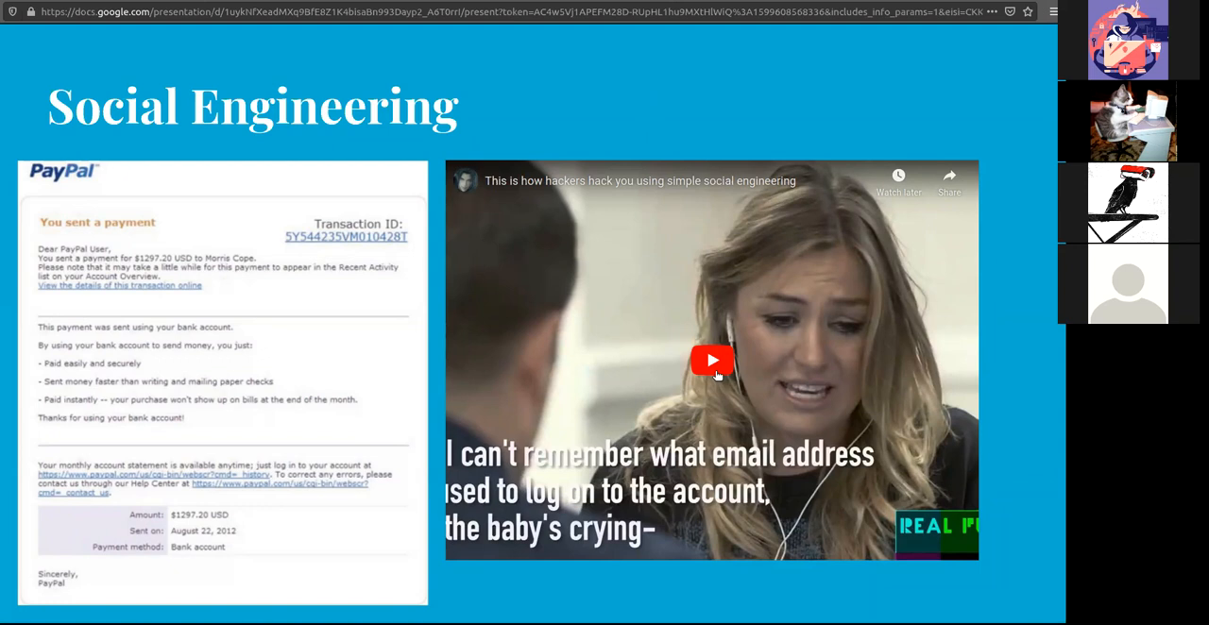
Step: Resume the social engineering video and let it run to its closing end card
click(710, 358)
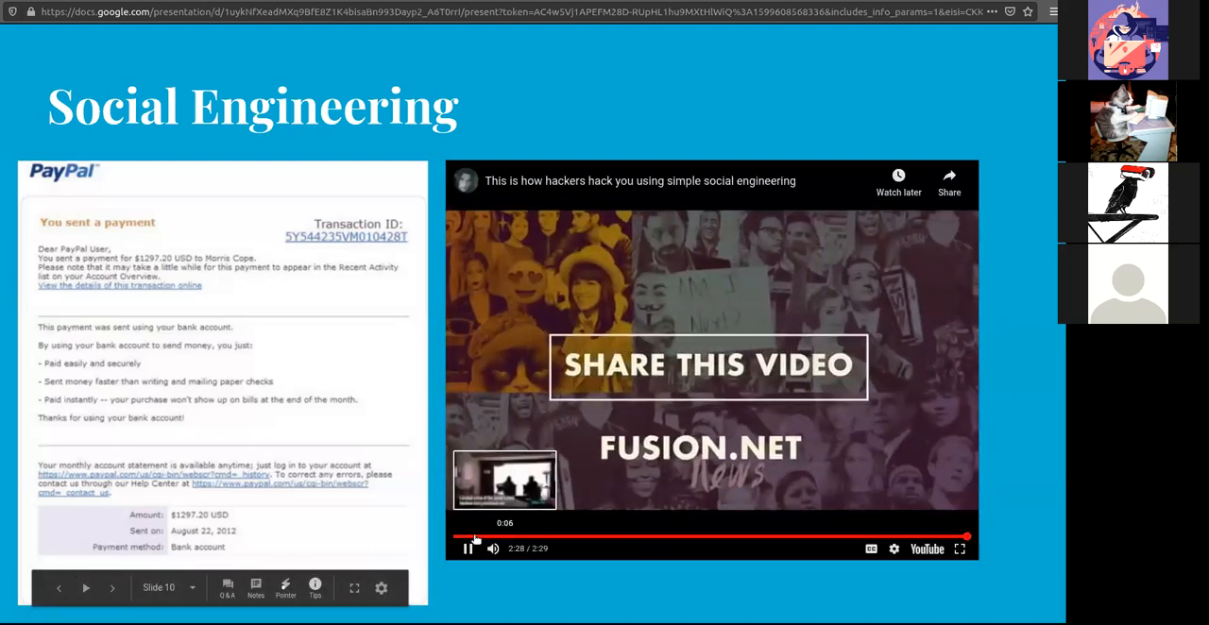
Step: Advance to slide 11, Physical Attacks, with the unplayed dumpster-diving video
click(469, 548)
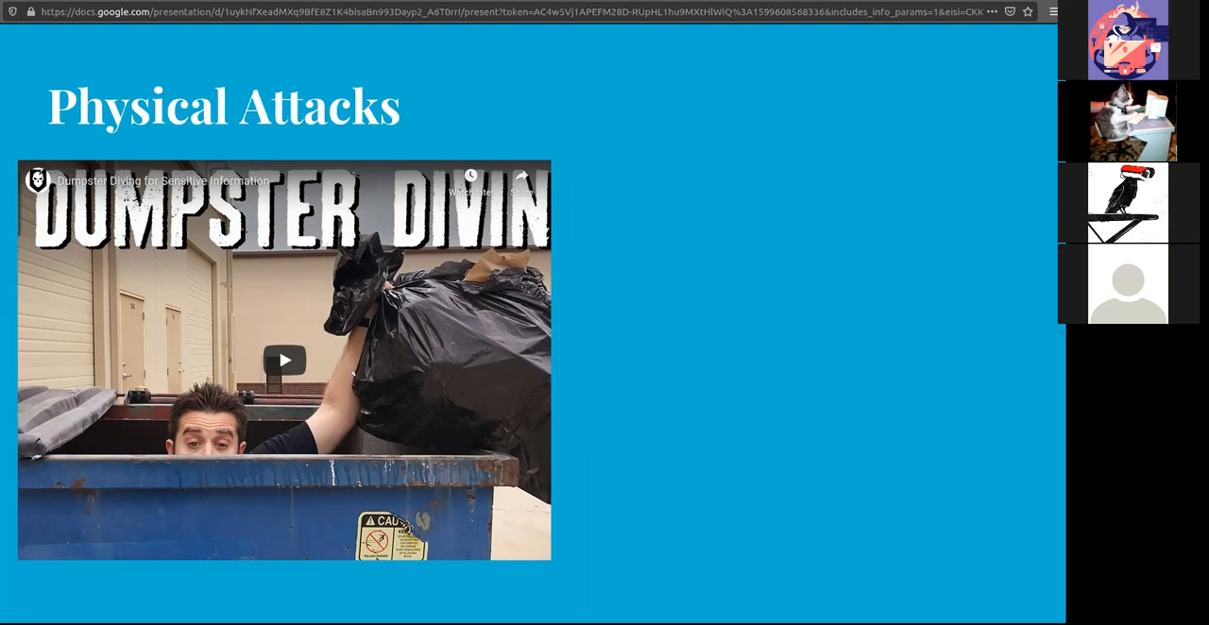
click(284, 361)
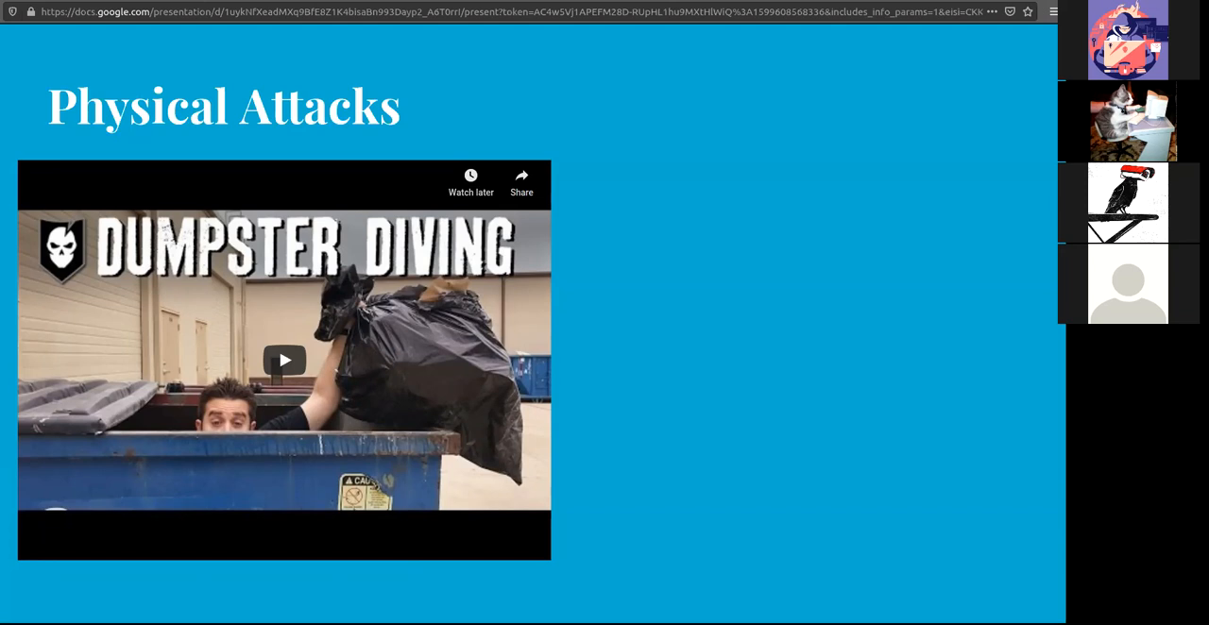
mouse_move(767, 397)
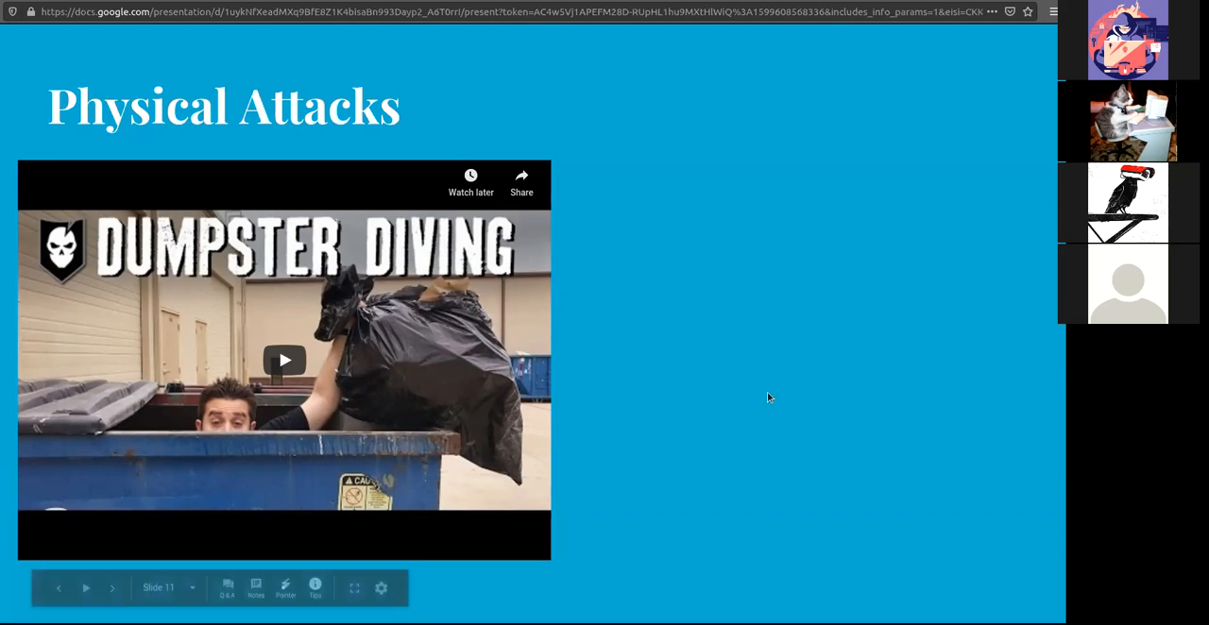